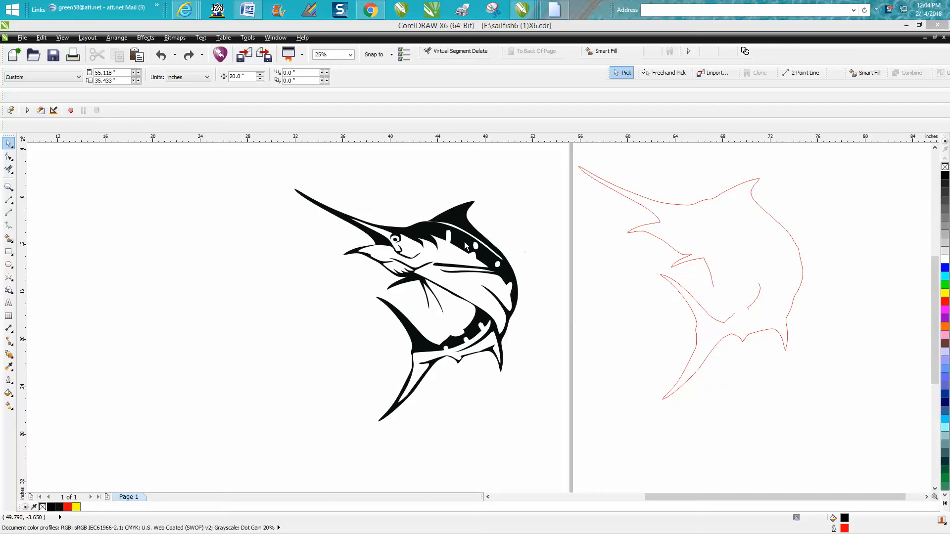
mouse_move(3, 194)
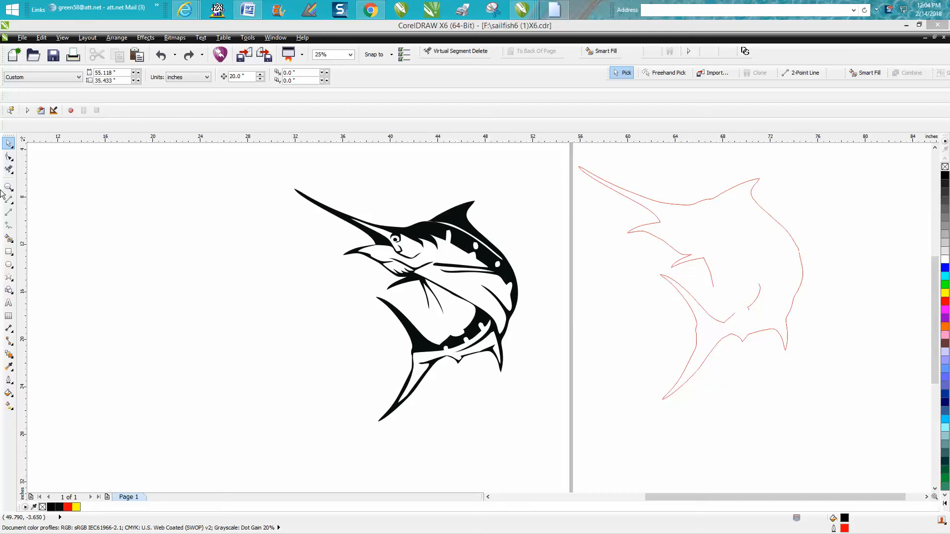
Zoom out to show the full page with the black sailfish and its old red outline copy
left_click(8, 186)
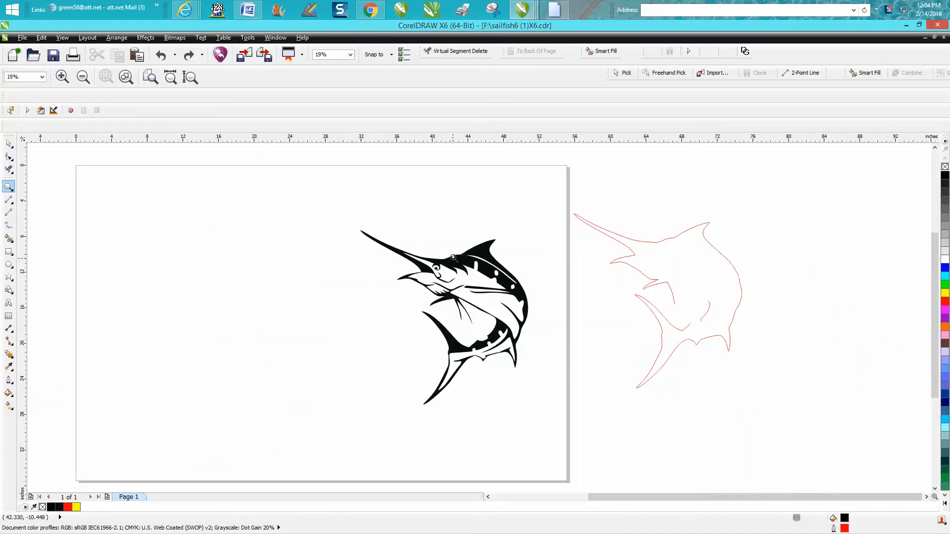
mouse_move(682, 295)
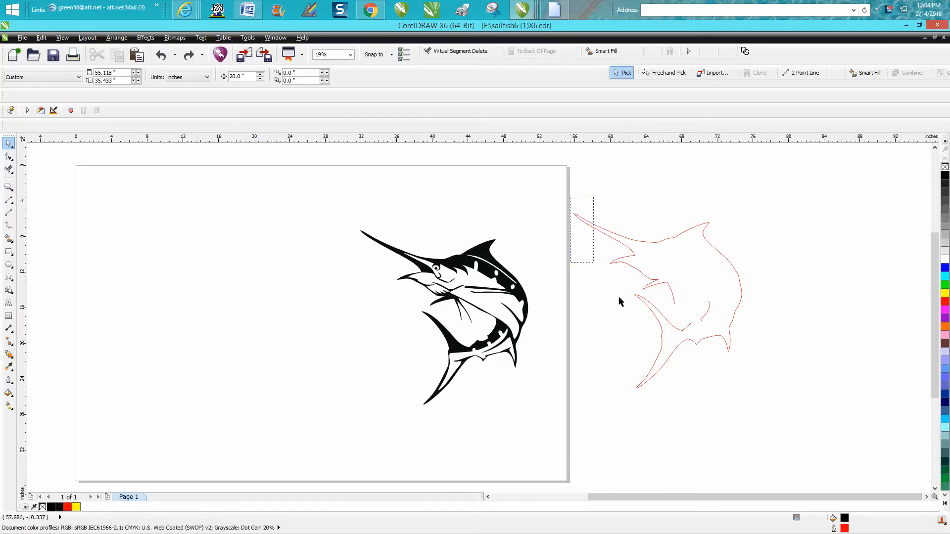
Remove the red outline copy, leaving only the solid black sailfish on the page
key("Delete")
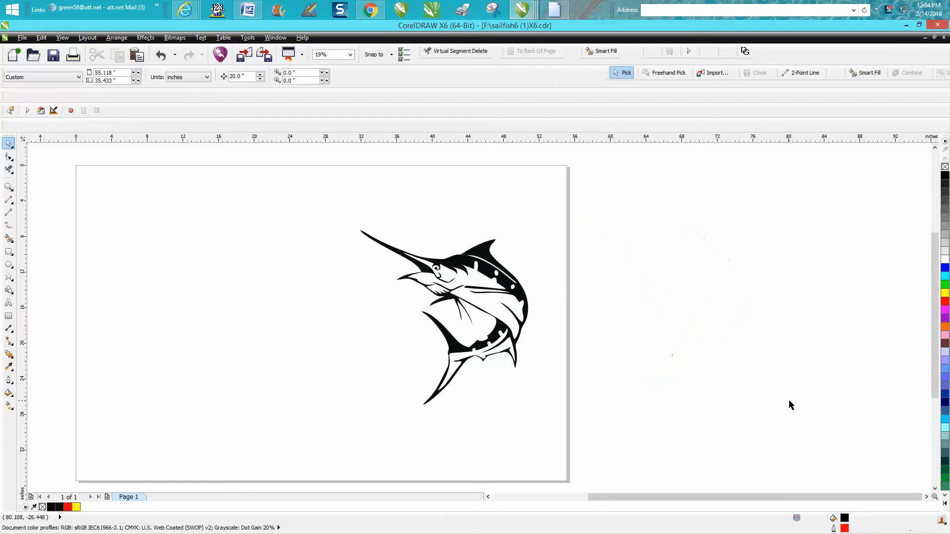
mouse_move(491, 273)
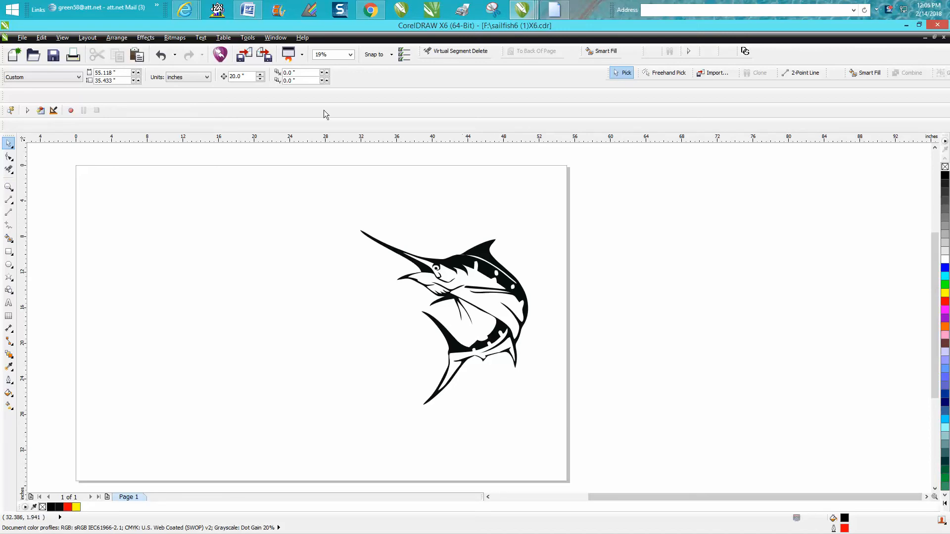
mouse_move(297, 80)
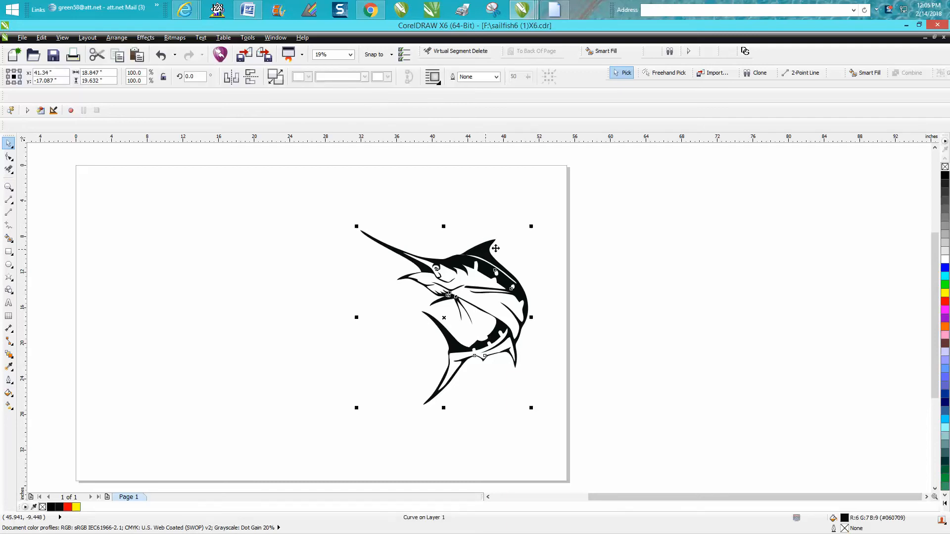
mouse_move(519, 232)
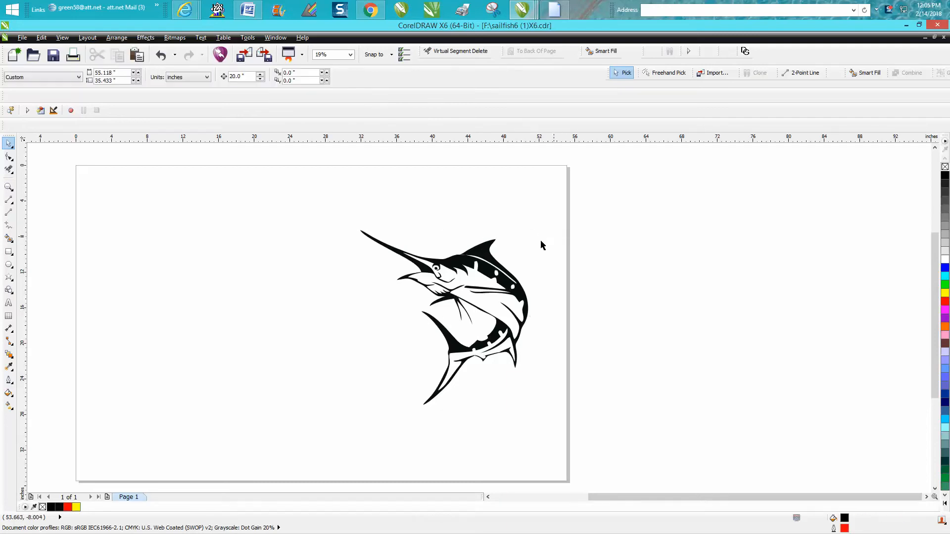
left_click(466, 302)
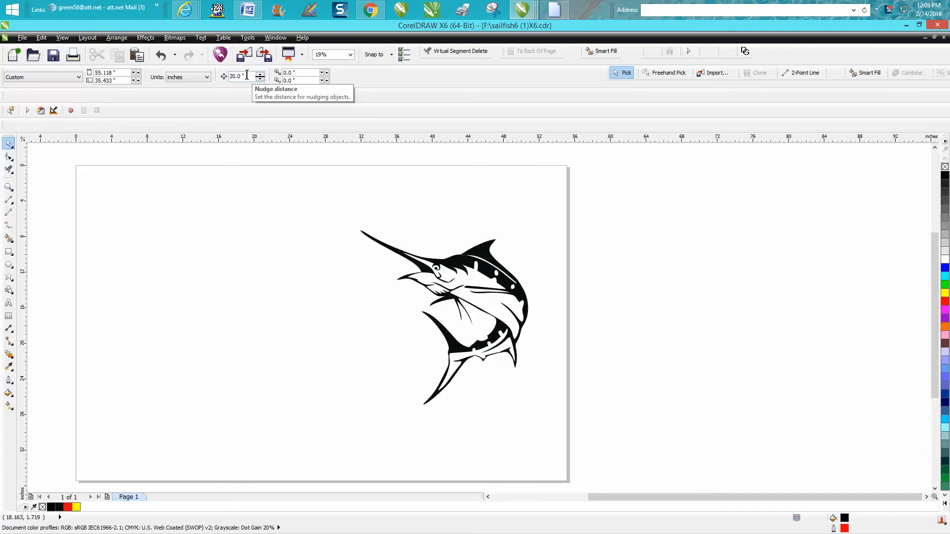
Select the black marlin and its duplicate's pieces to build a traced boundary
left_click(460, 315)
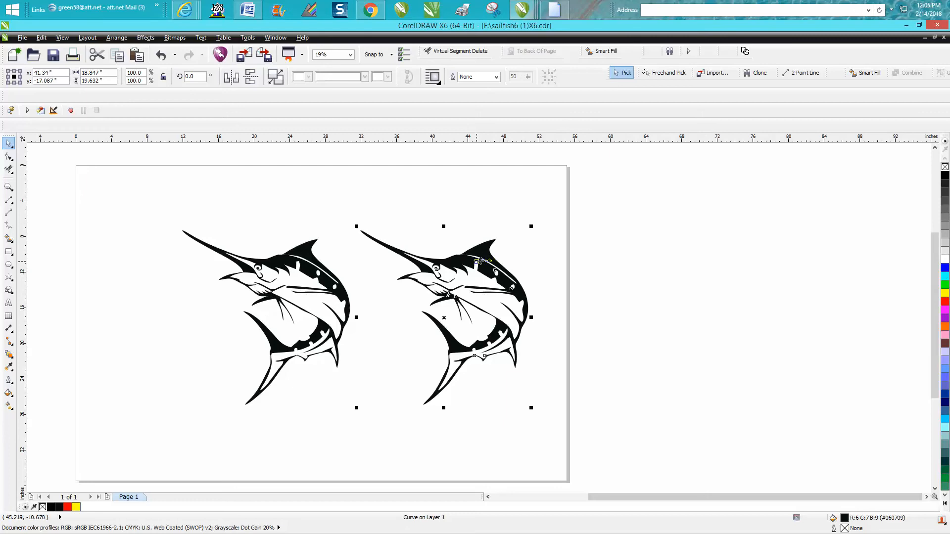
left_click(116, 38)
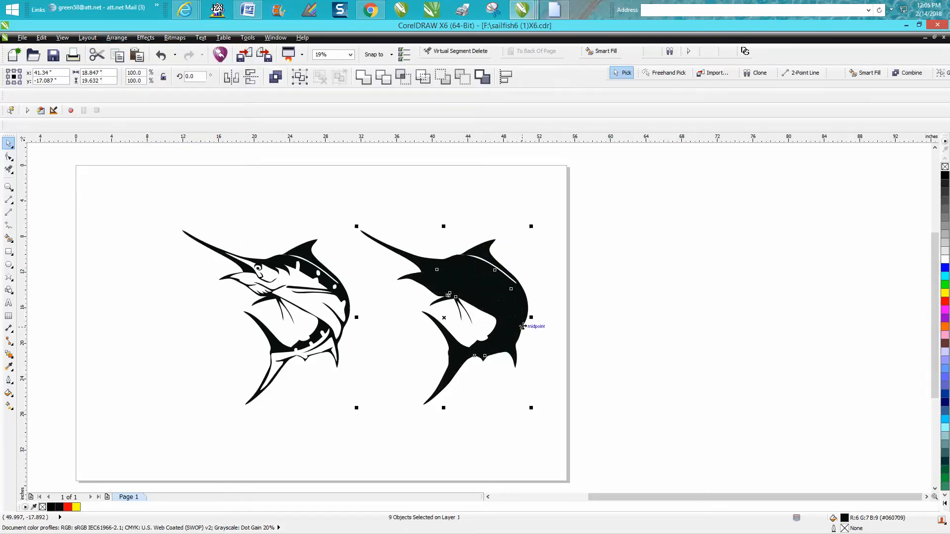
mouse_move(536, 313)
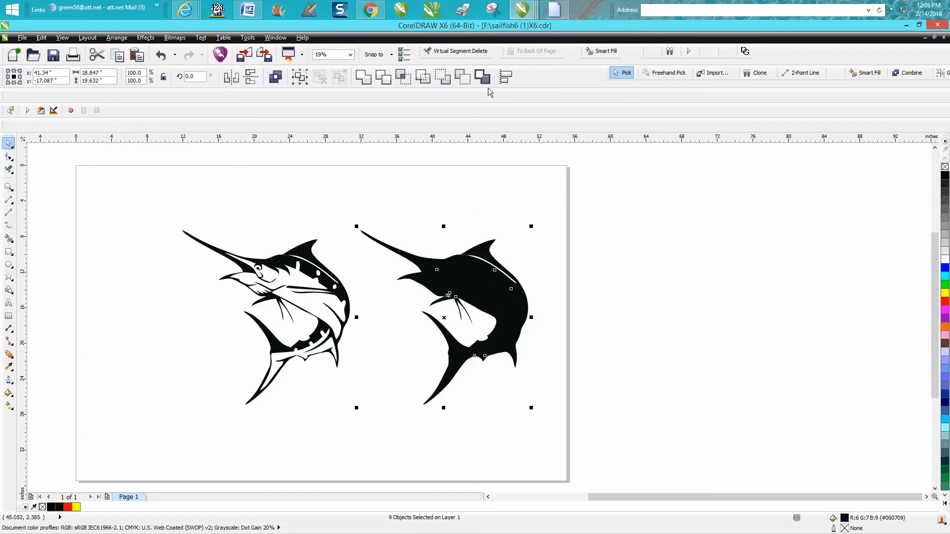
mouse_move(482, 77)
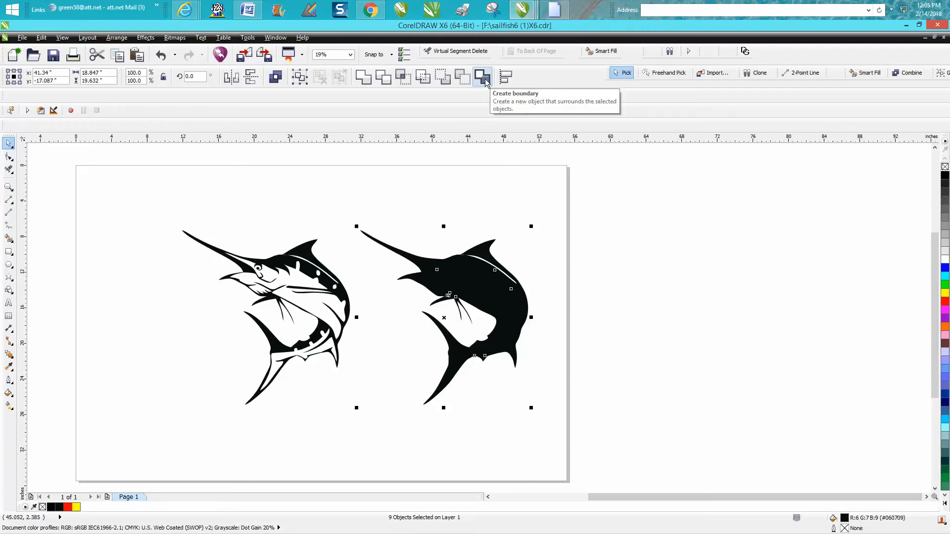
mouse_move(300, 316)
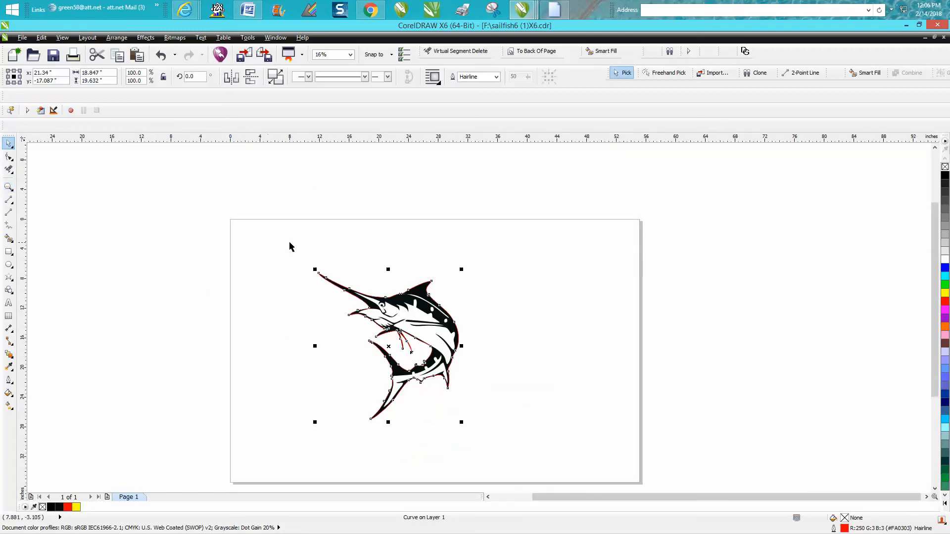
Place the red hairline boundary to the right of the black marlin and bring up Effects
left_click_drag(388, 345, 536, 346)
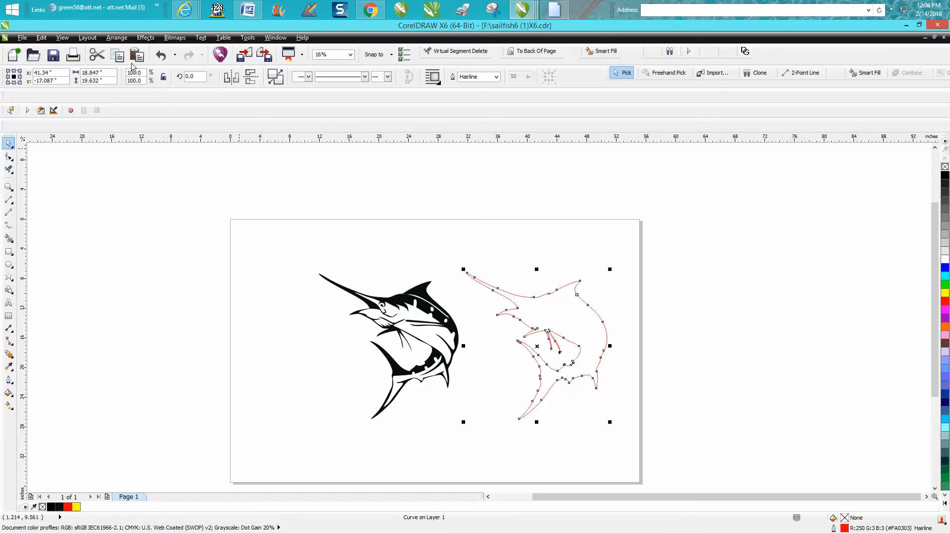
left_click(144, 38)
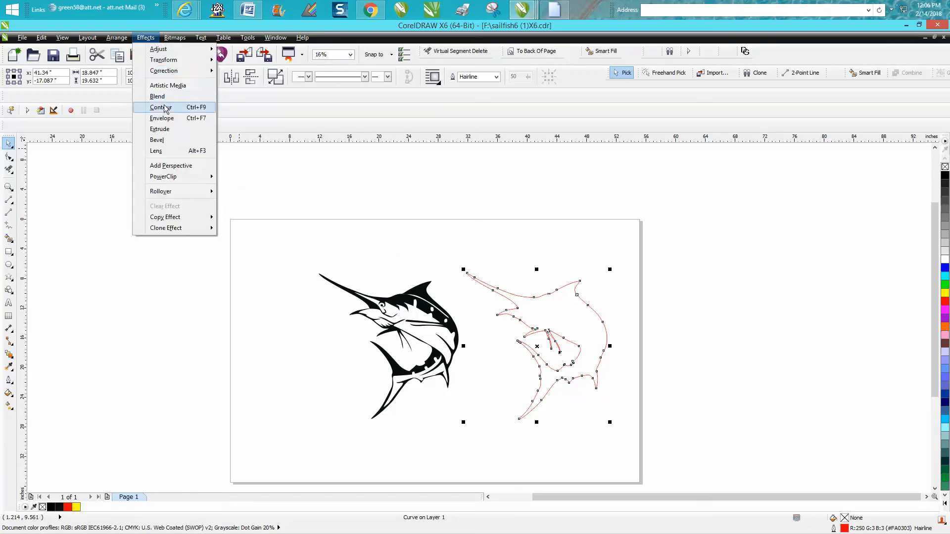
Apply a one-step outside contour offset 0.009" to the red outline and inspect its fin tip
left_click(160, 107)
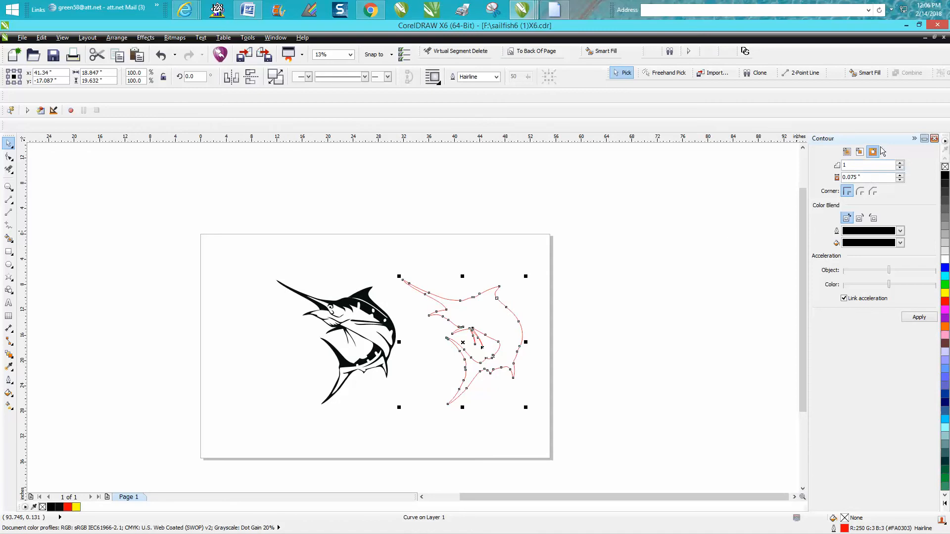
left_click(866, 177)
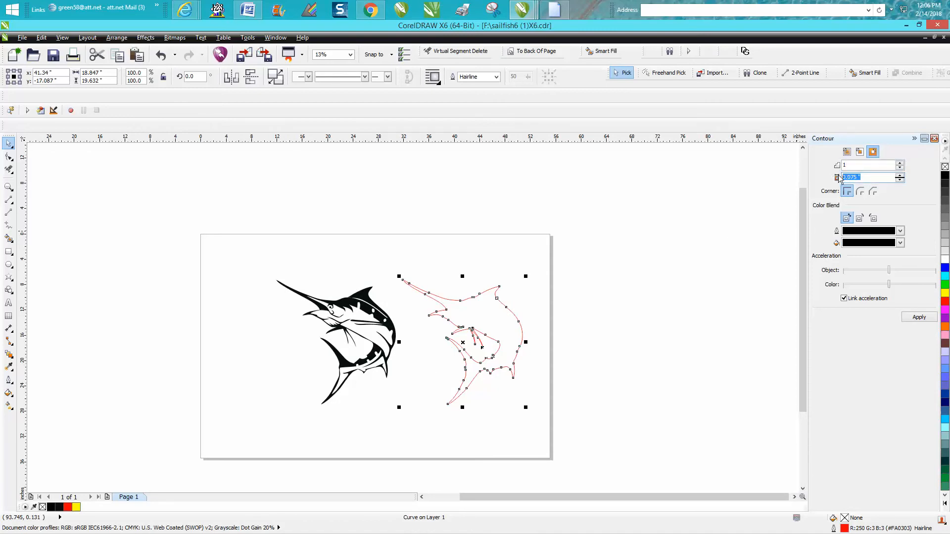
type(".0")
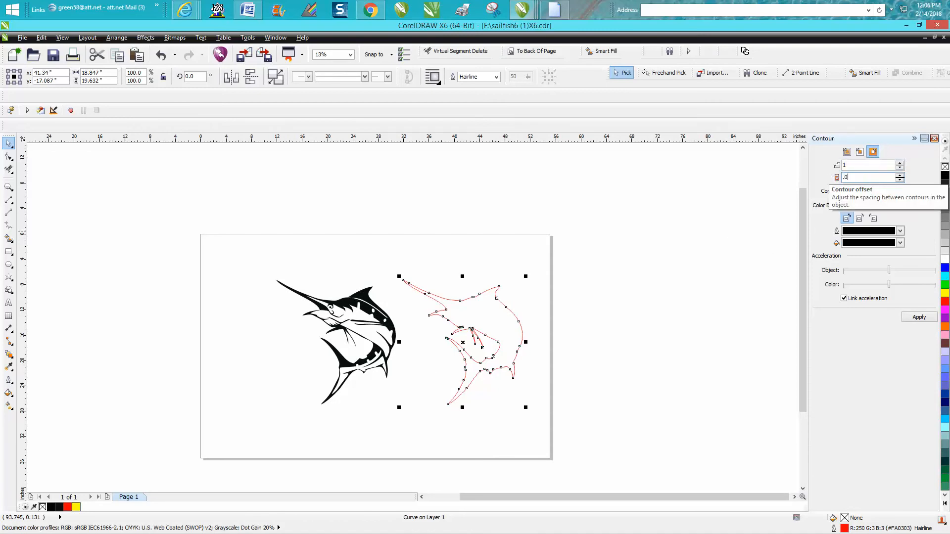
type("0")
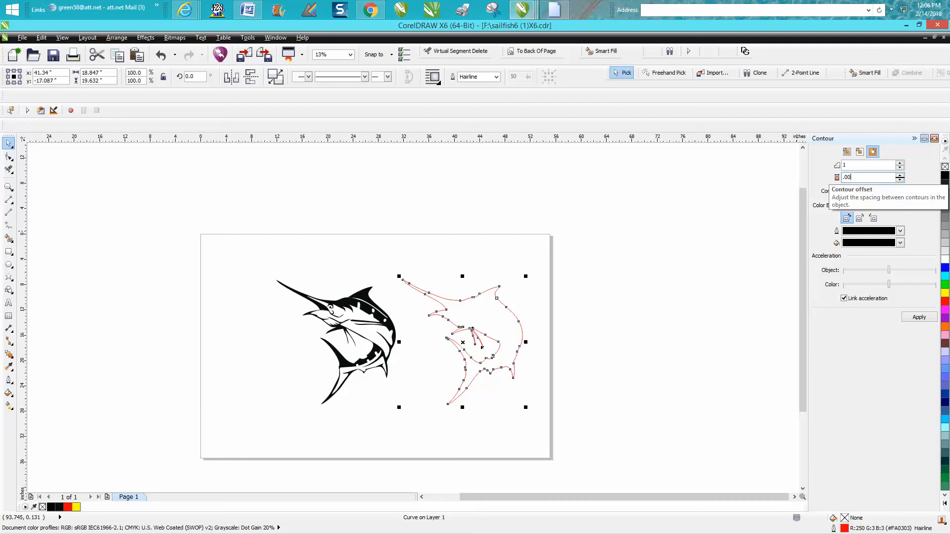
left_click(918, 316)
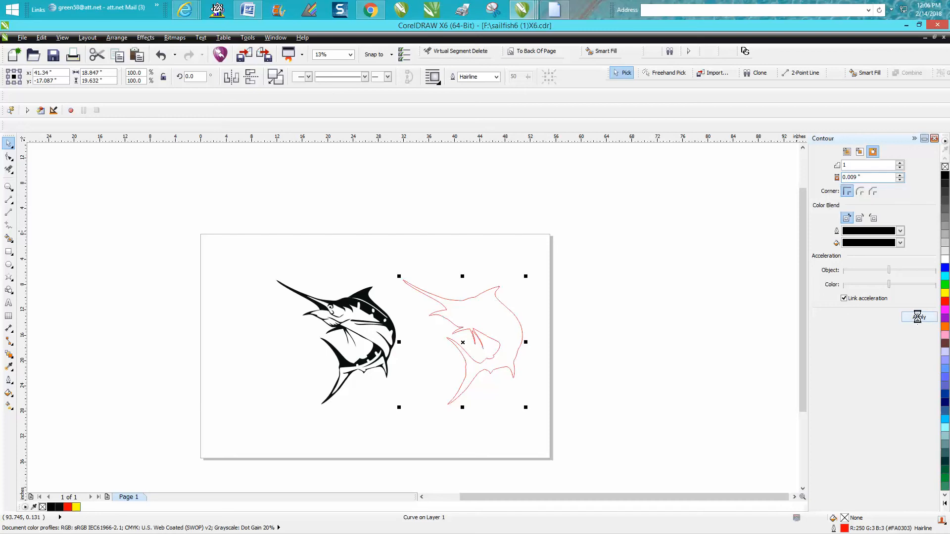
left_click(918, 316)
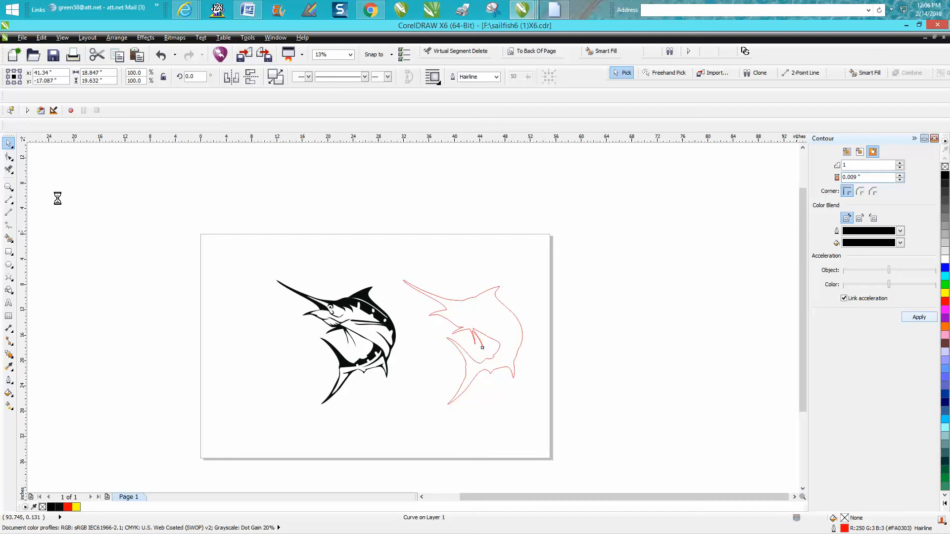
mouse_move(496, 288)
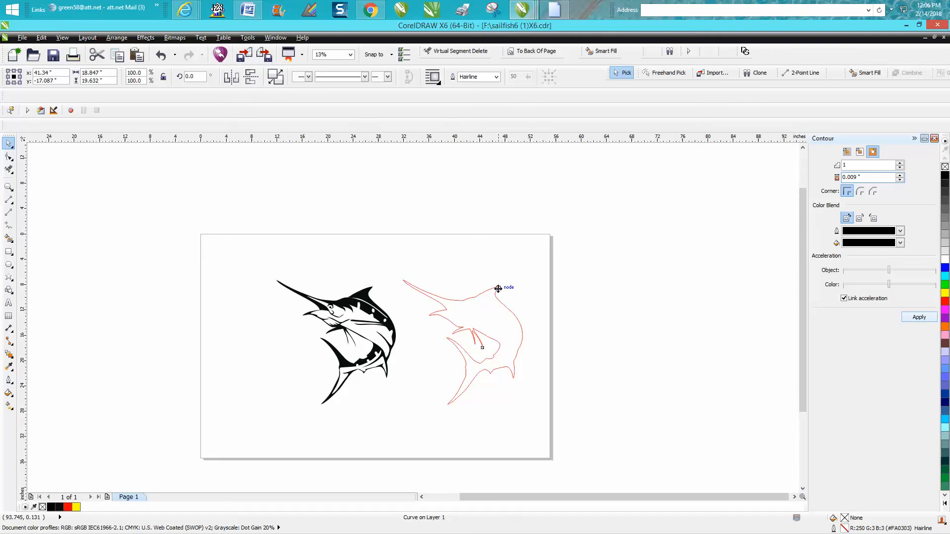
left_click(478, 347)
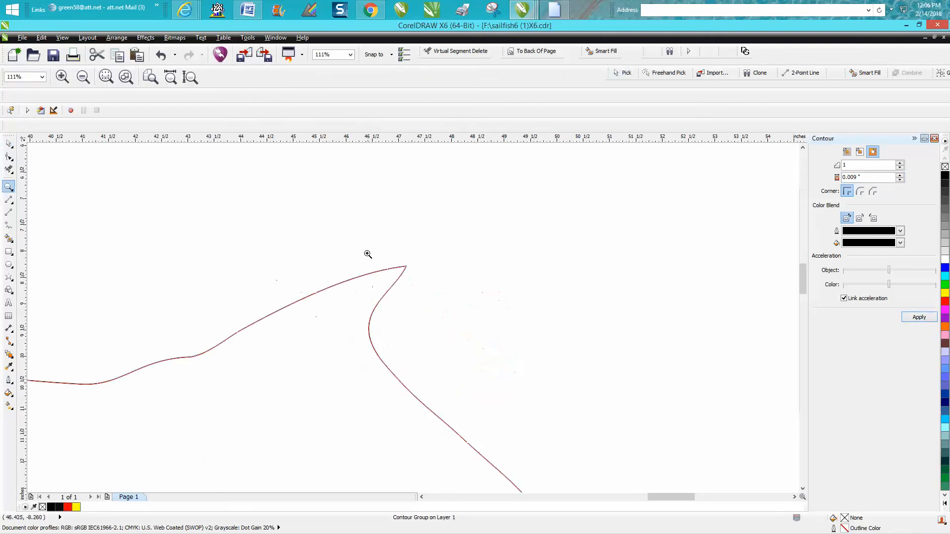
Reapply the red outline's contour with a 0.09" offset for a visible gap
left_click(367, 254)
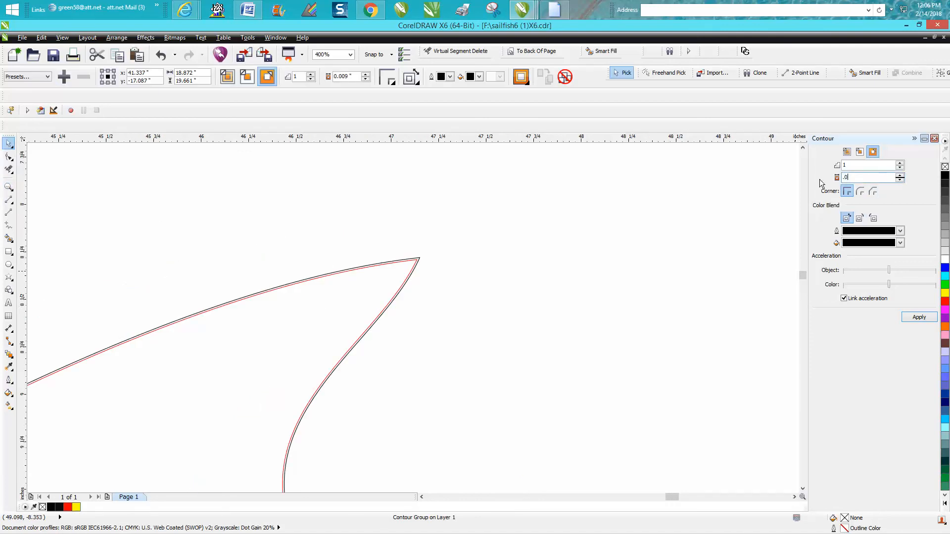
type(".09")
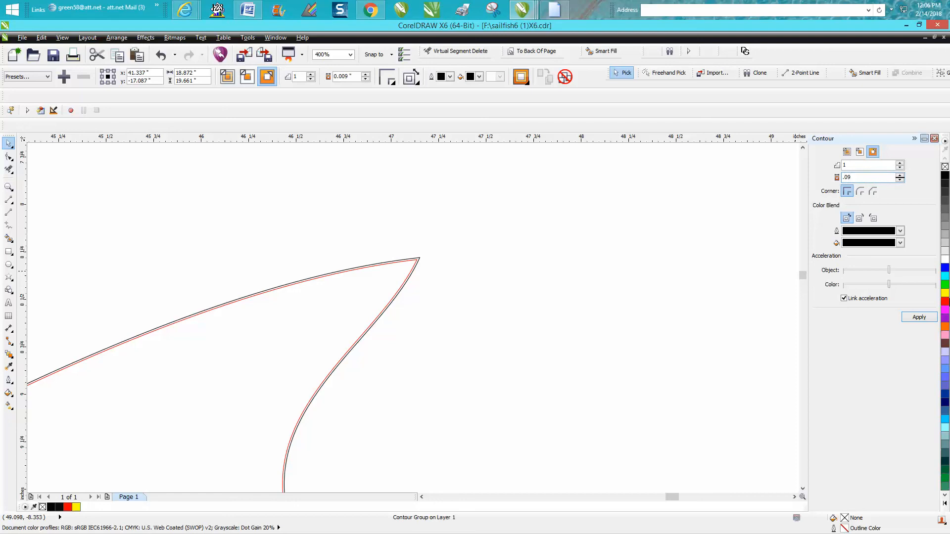
left_click(918, 317)
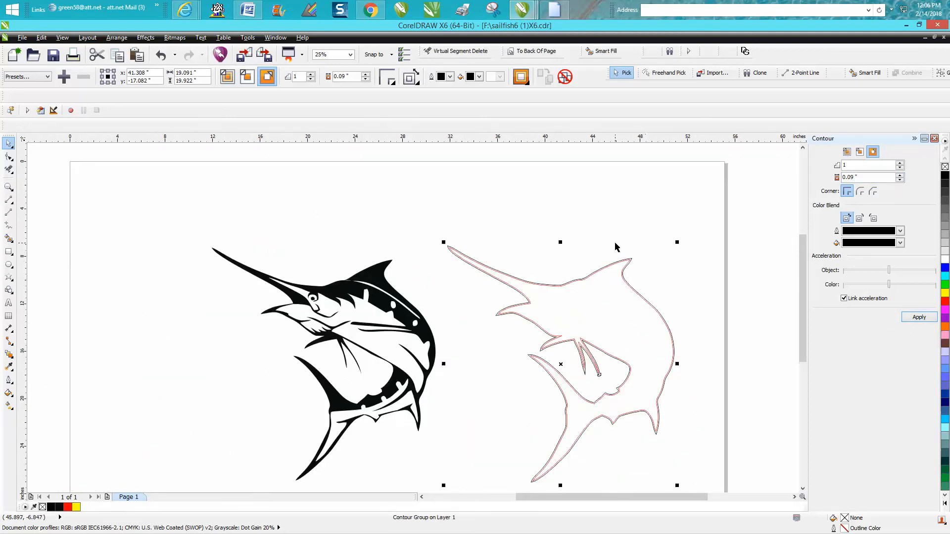
mouse_move(570, 354)
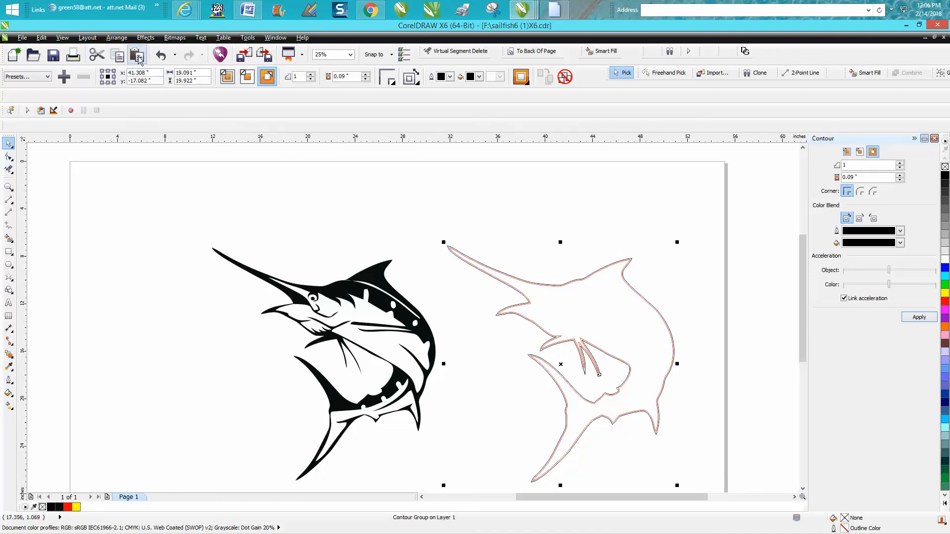
Separate the contour from its source, color it red, and wrap it around the black marlin
left_click(116, 37)
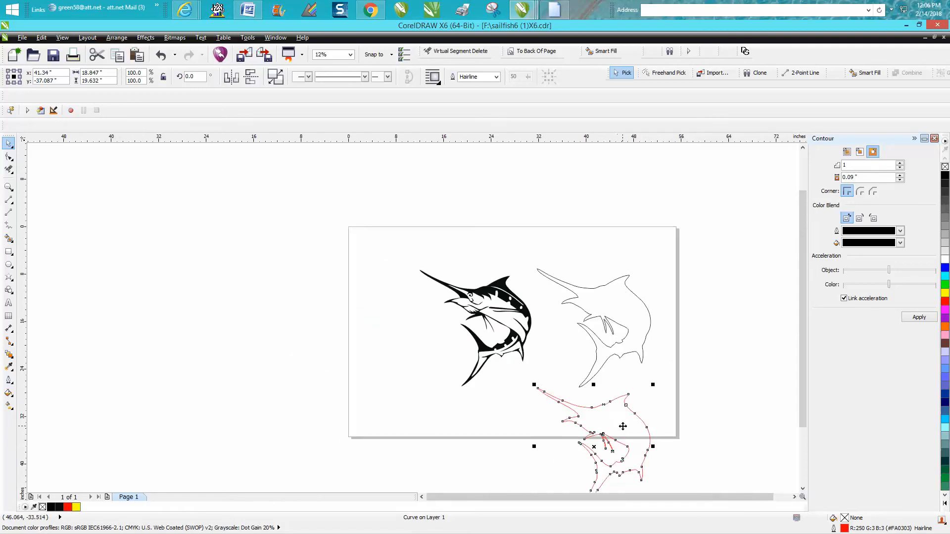
mouse_move(626, 320)
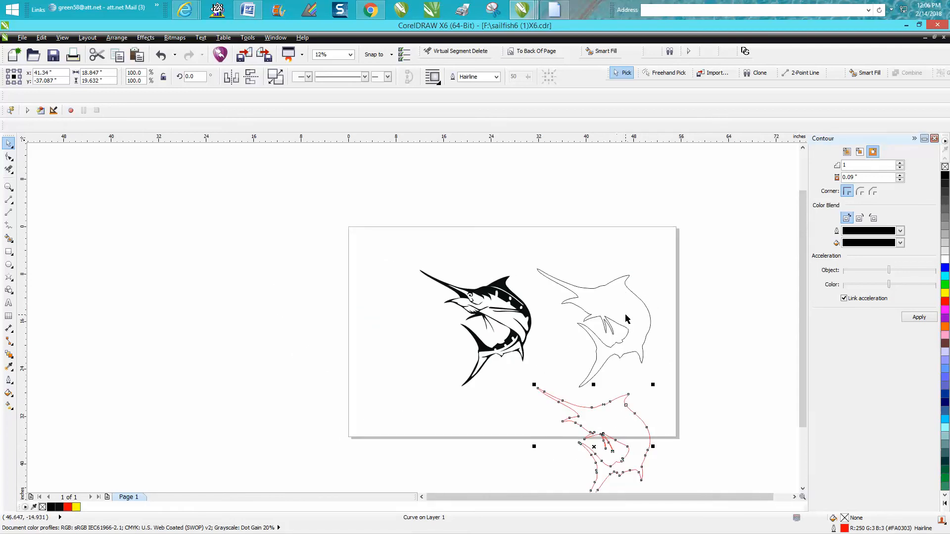
left_click_drag(593, 442, 593, 327)
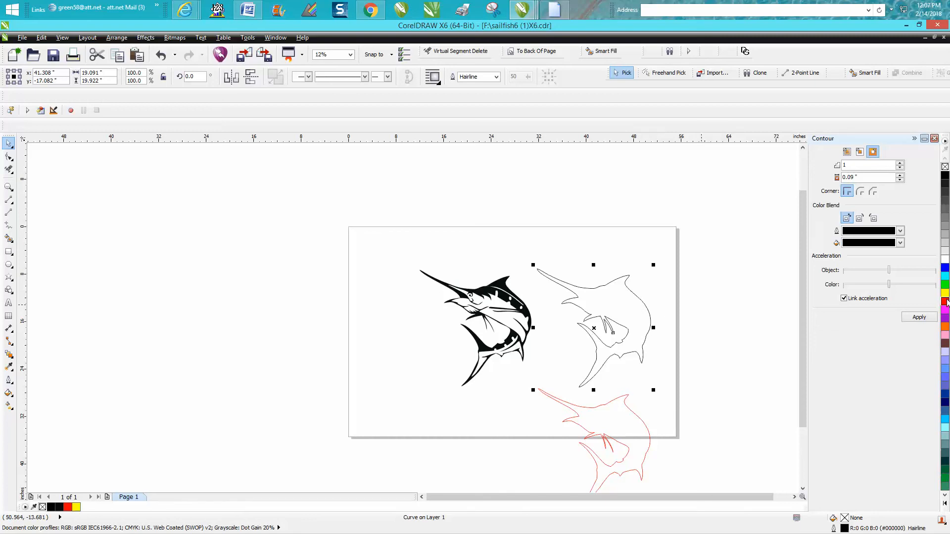
left_click(942, 293)
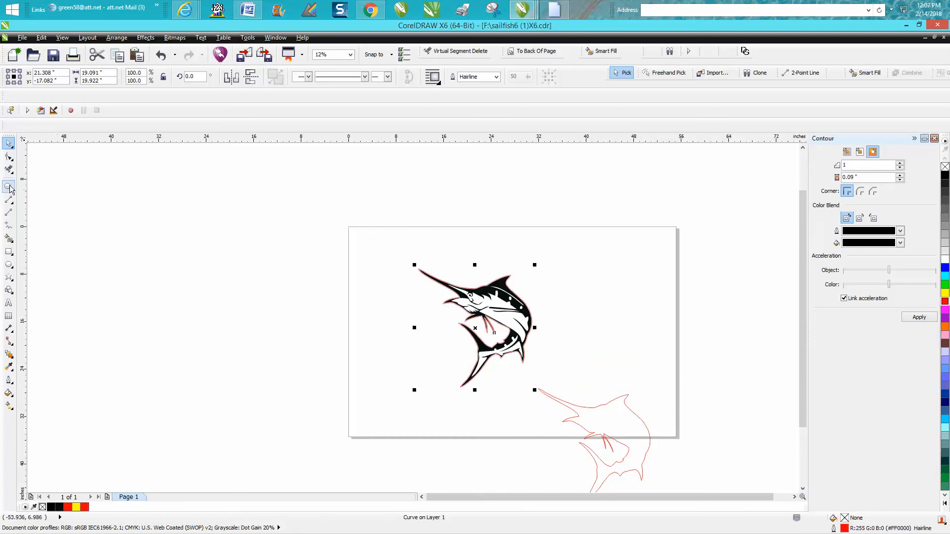
left_click(8, 187)
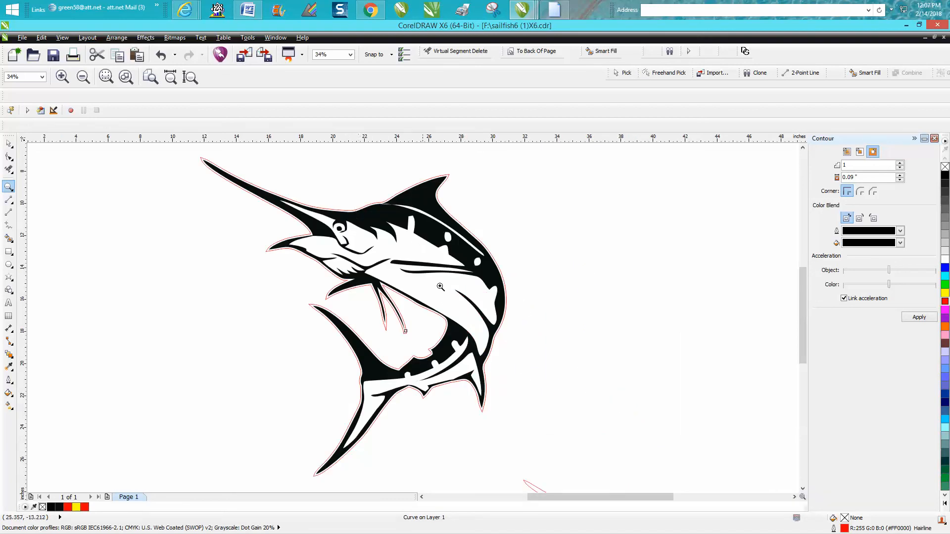
mouse_move(433, 331)
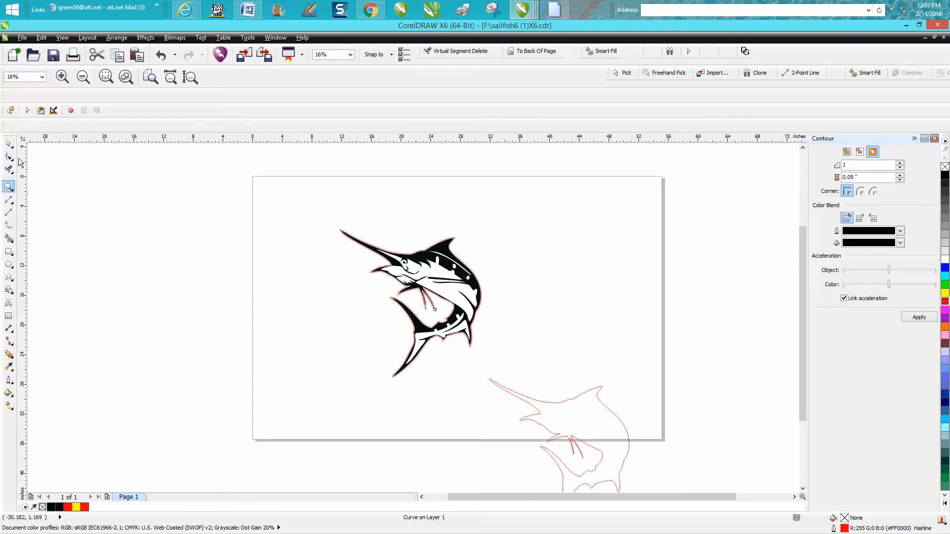
Select the red cut line and show its nodes along the marlin's fins
left_click(9, 143)
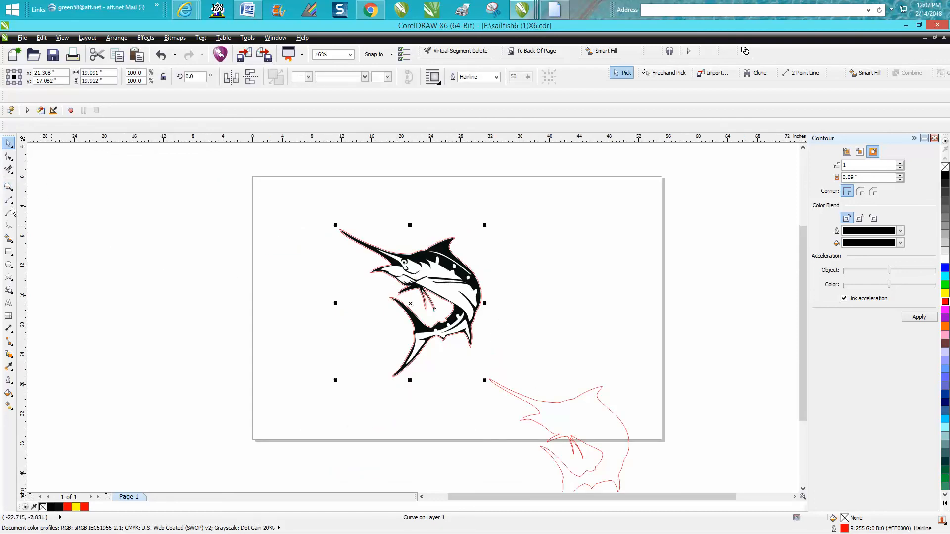
left_click(9, 188)
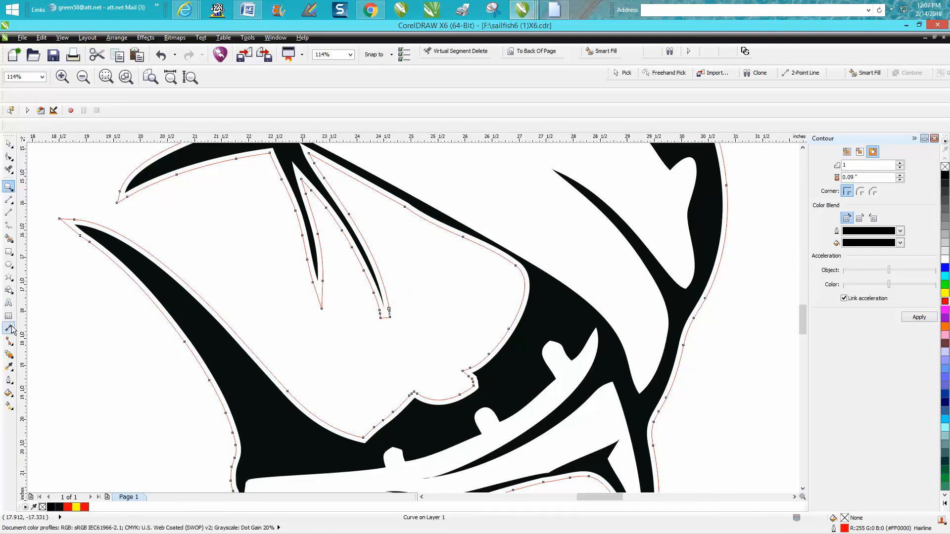
Deselect everything and select the tiny stray piece at the pectoral fin tip
left_click(9, 329)
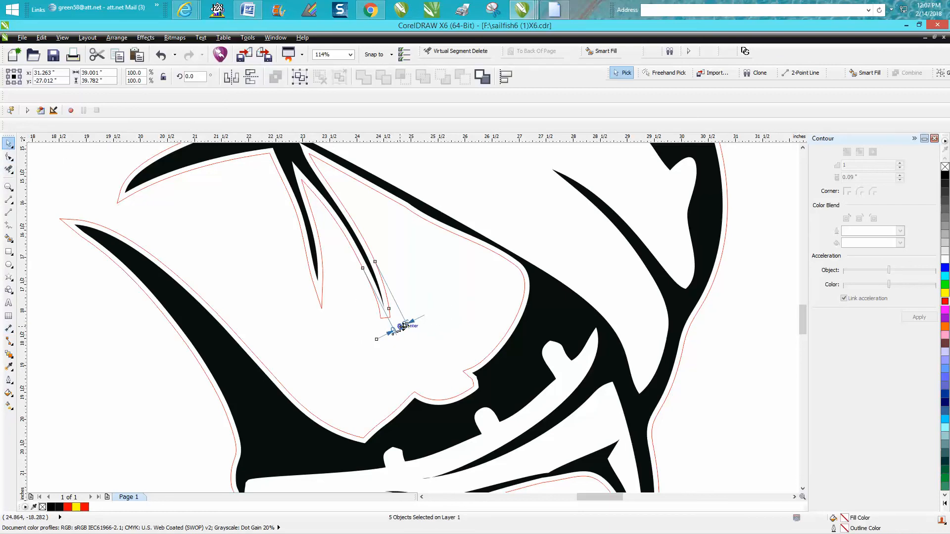
left_click(160, 55)
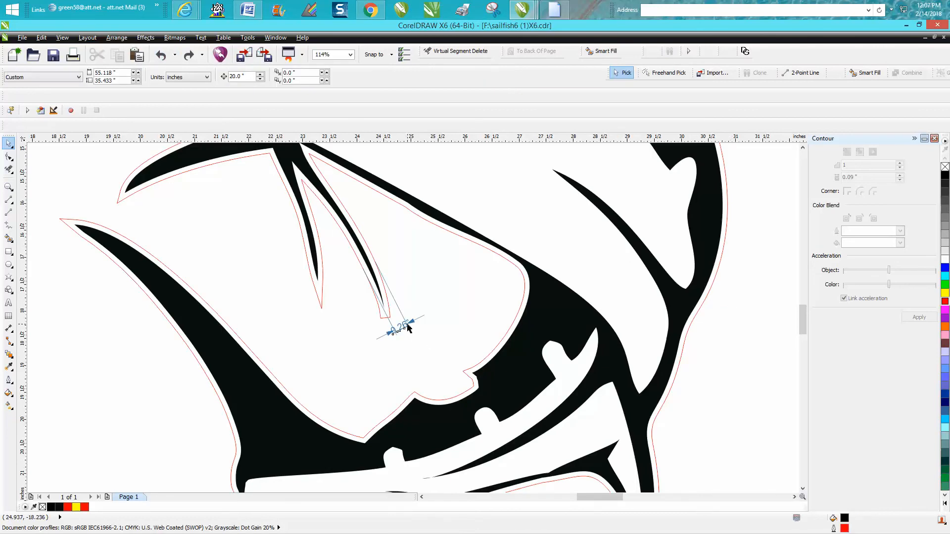
left_click(398, 327)
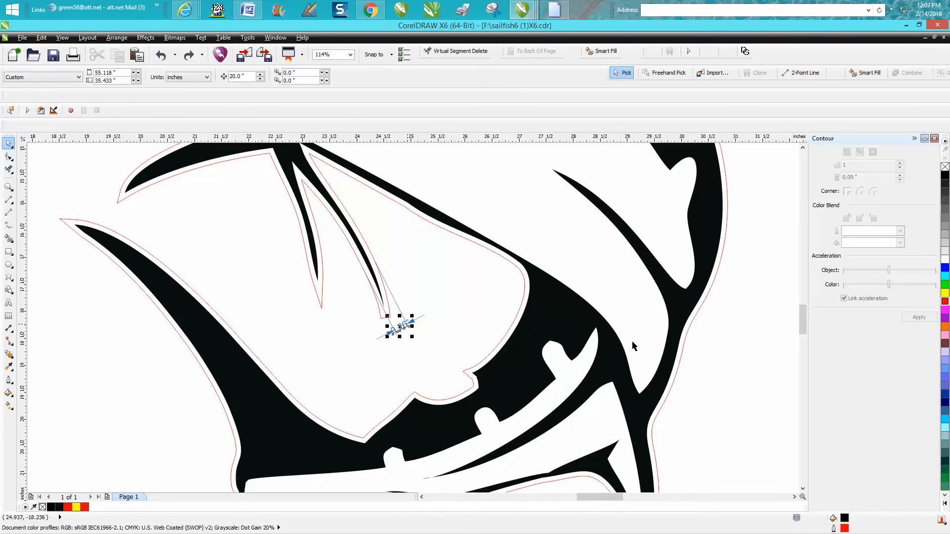